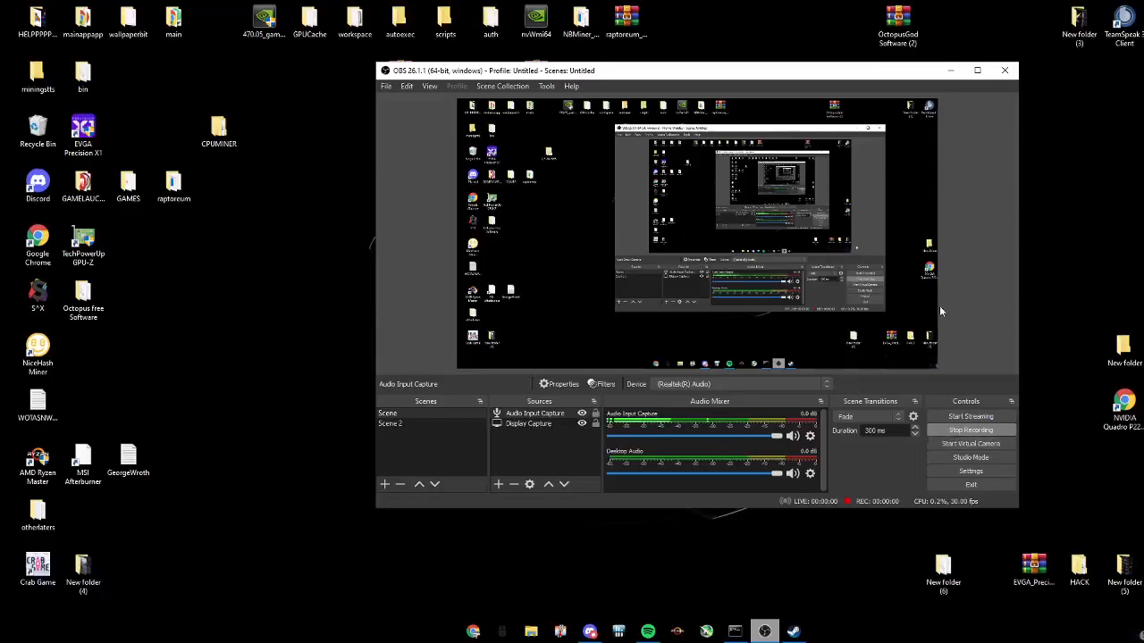
# Step: Follow the MEGA link in Discord to download OctopusGod Software.zip and view it in WinRAR
pyautogui.click(589, 633)
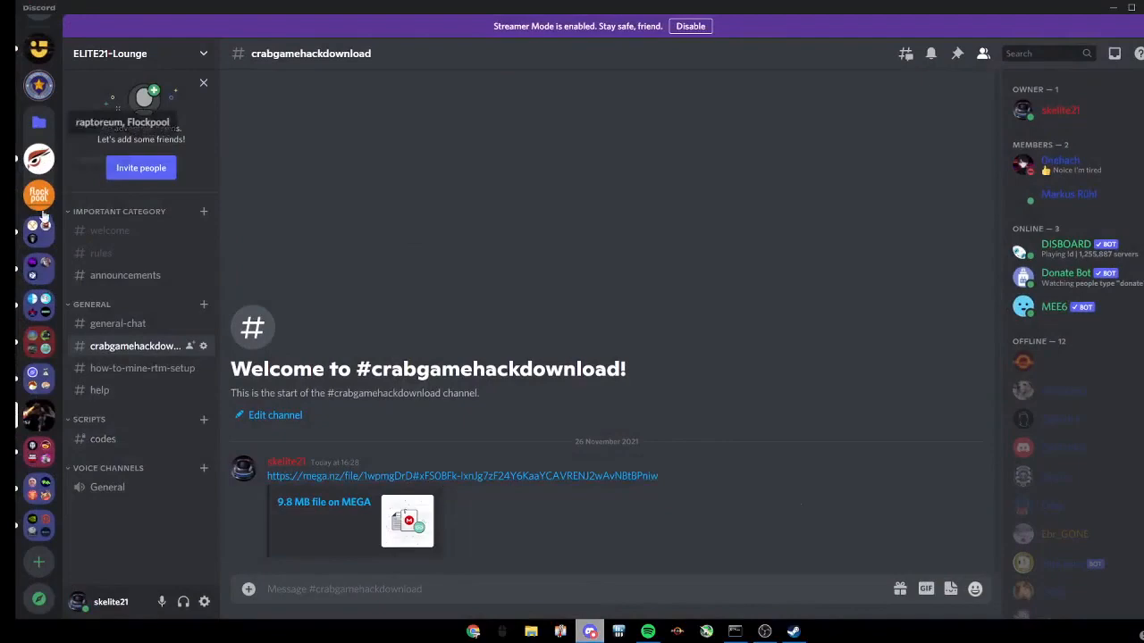
pyautogui.click(462, 476)
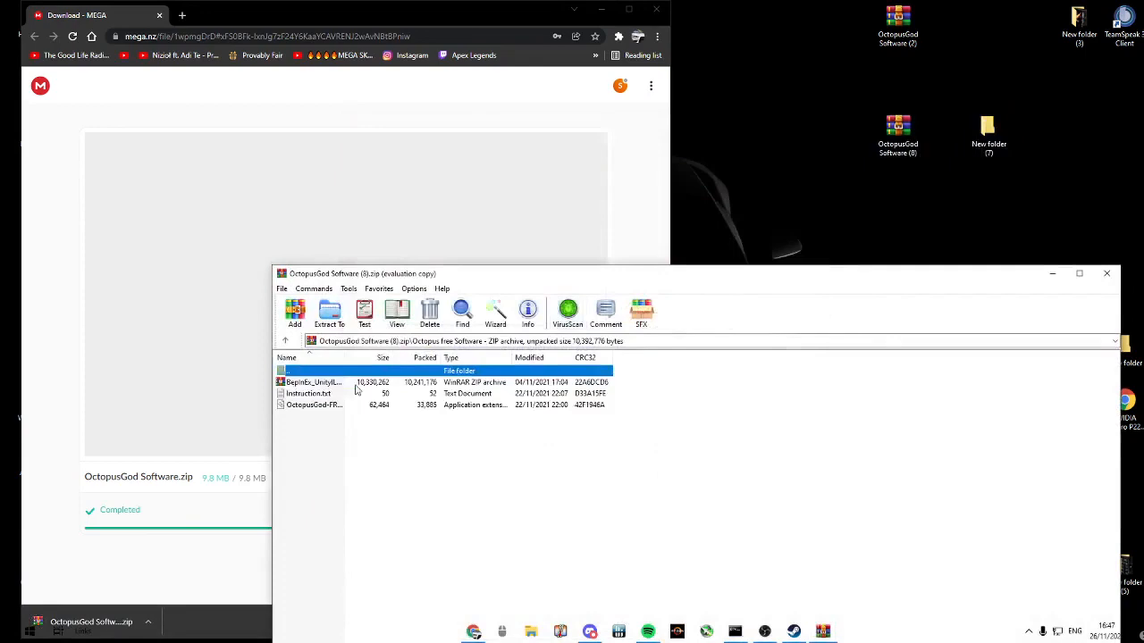
# Step: Extract BepInEx and the OctopusGod DLL from the archive into steamapps\common\Crab Game
pyautogui.doubleClick(313, 382)
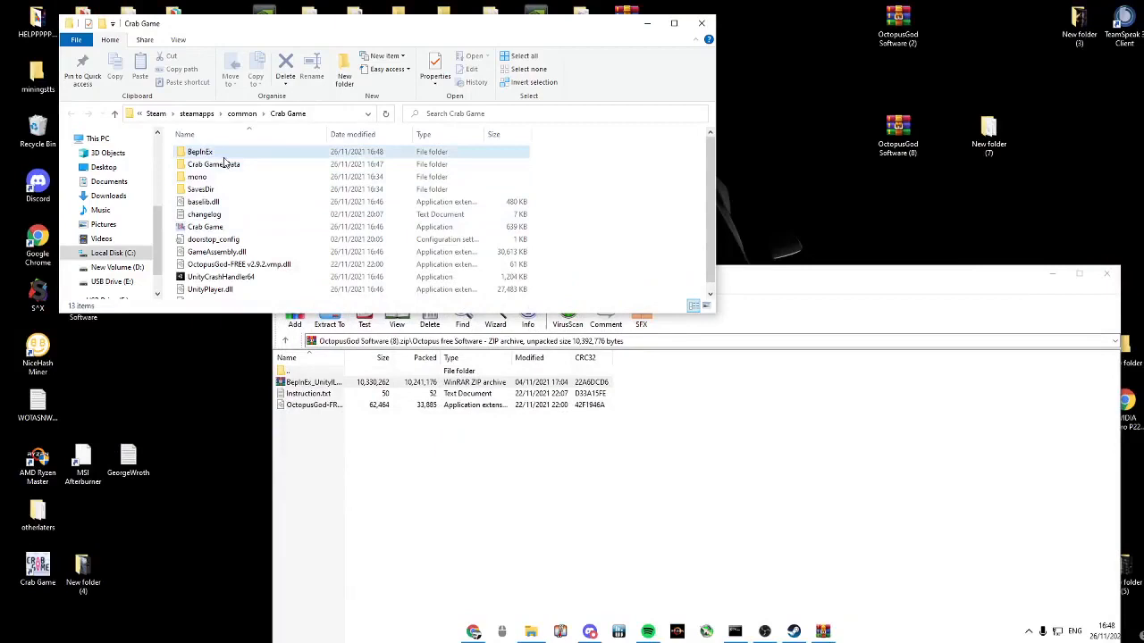
pyautogui.doubleClick(200, 150)
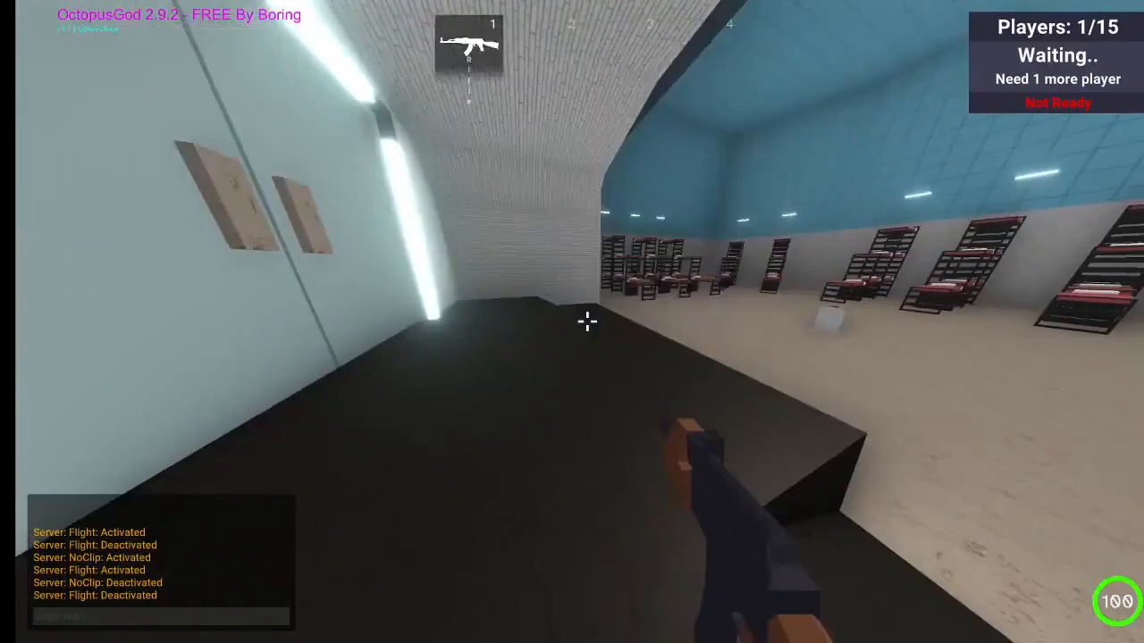
# Step: Bring up the pause menu and the OctopusGod mod menu (F1) with its weapon and player panels
pyautogui.press('Escape')
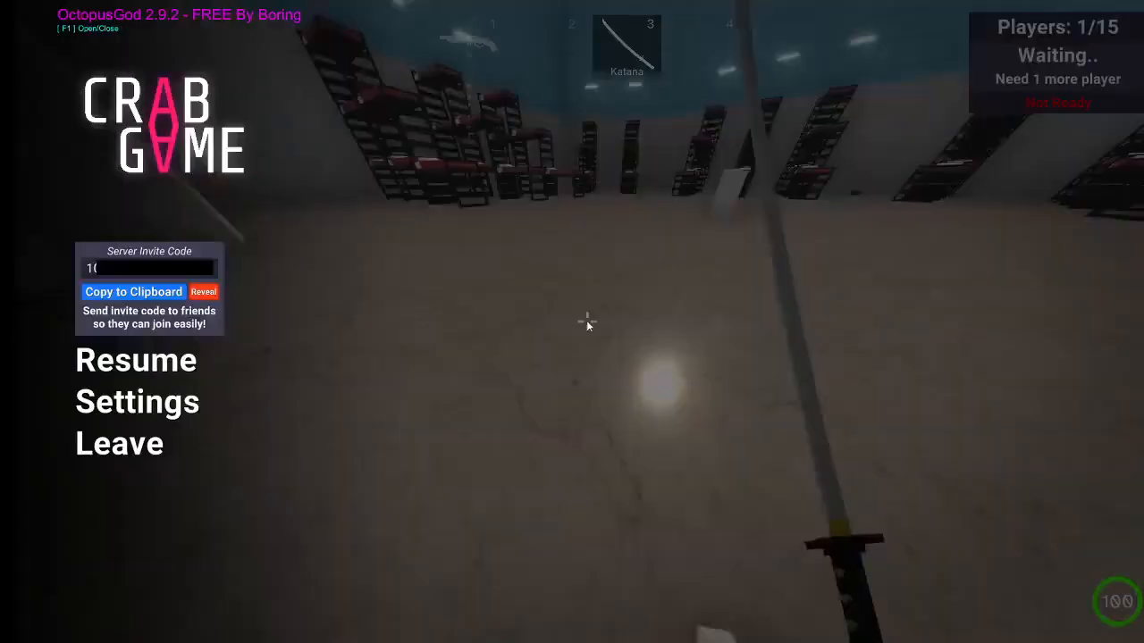
pyautogui.press('f1')
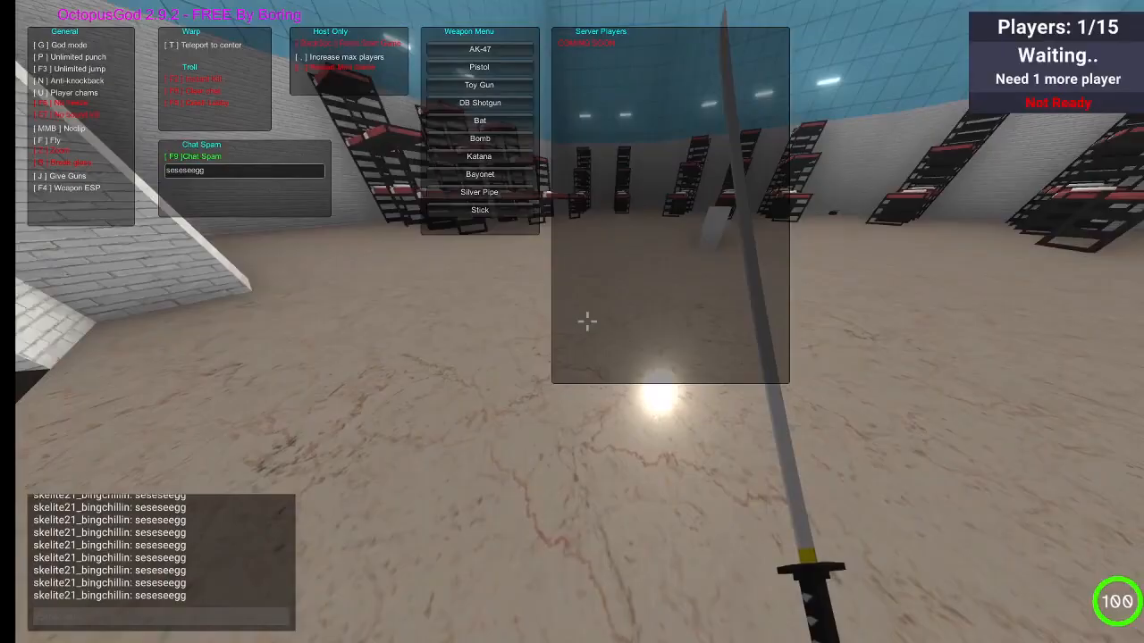
pyautogui.press('Escape')
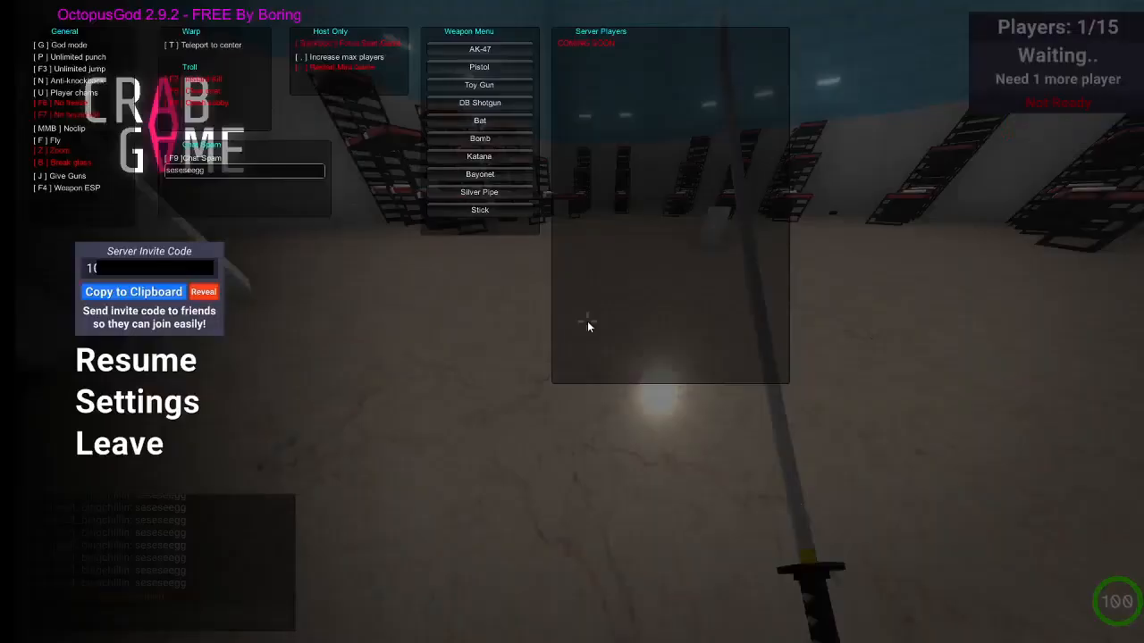